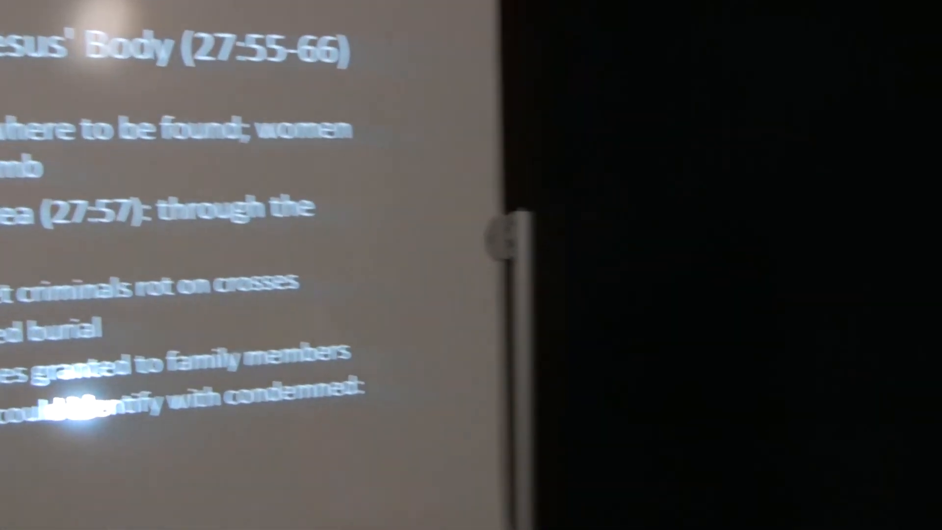
{"action": "key", "text": "Right"}
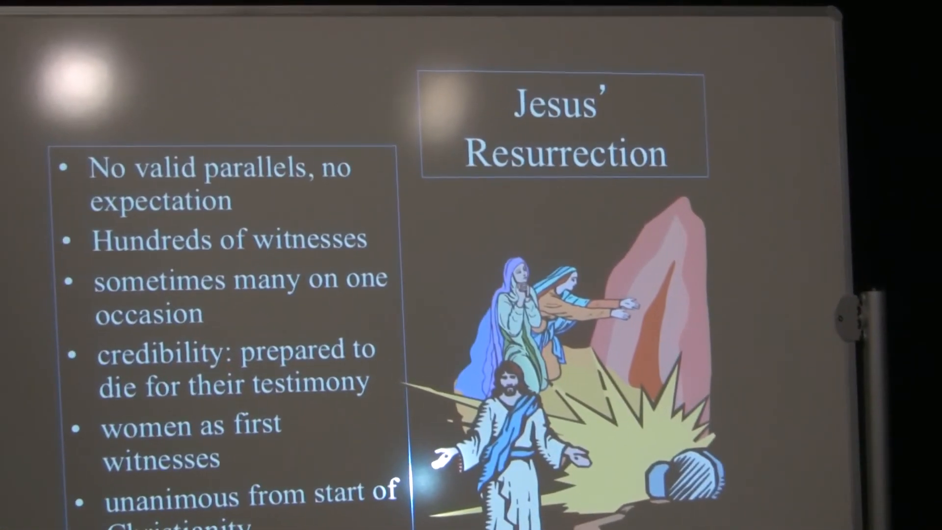